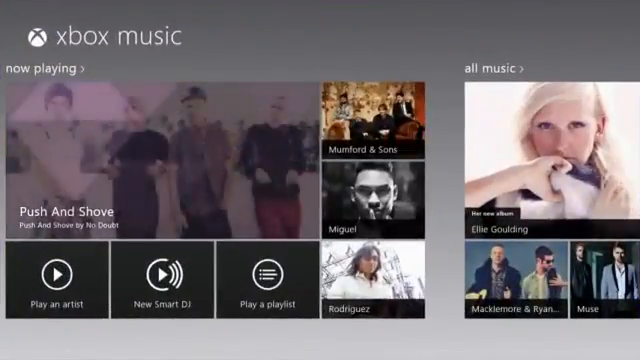
# Scroll the home screen right to reach the All Music section with Ellie Goulding's tile
pyautogui.hscroll(3)
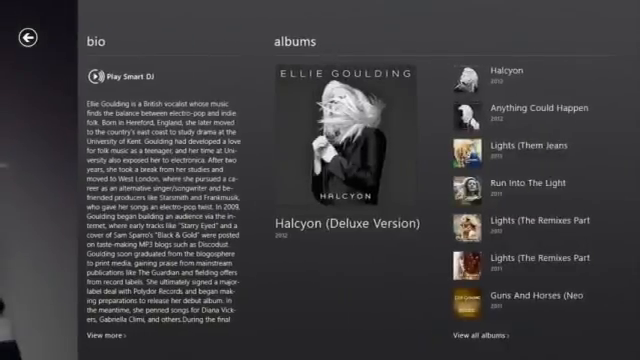
pyautogui.click(356, 150)
pyautogui.write('no doubt')
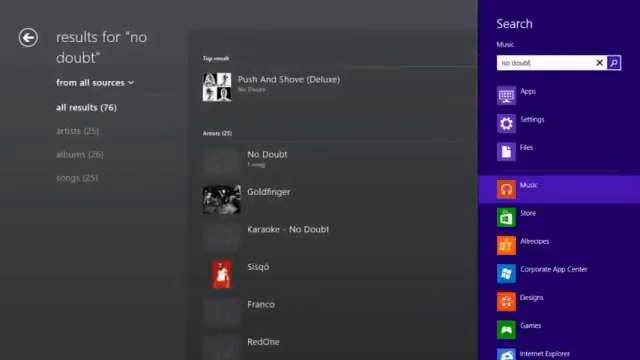
# Scroll the search results down to the No Doubt songs section
pyautogui.scroll(-3)
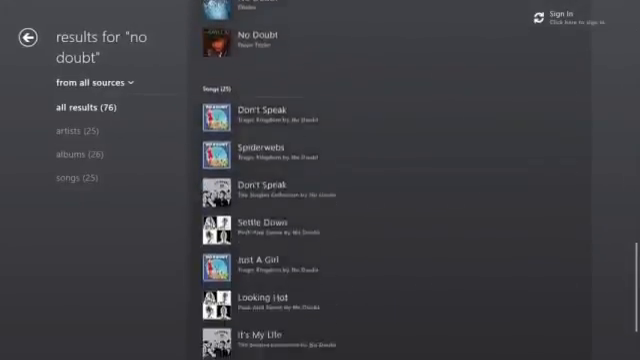
pyautogui.scroll(-3)
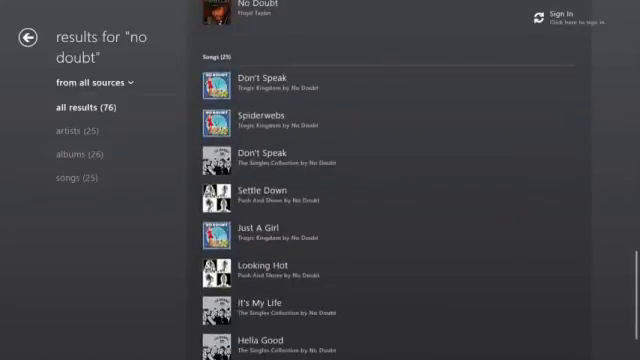
pyautogui.click(240, 12)
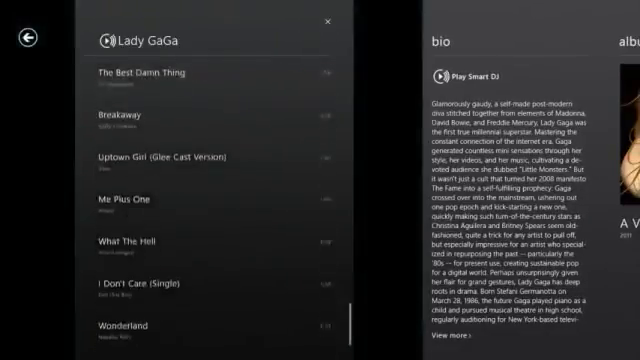
# Scroll down through Lady GaGa's songs list beside her bio
pyautogui.scroll(-3)
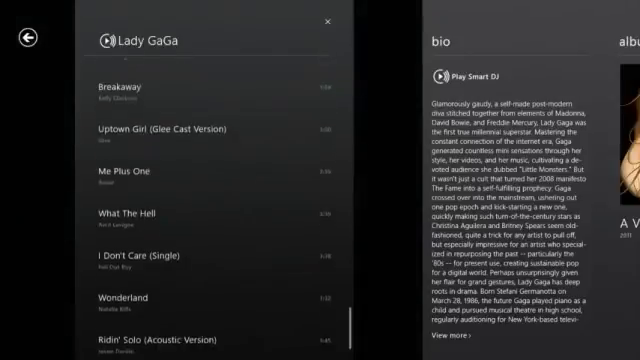
pyautogui.scroll(-3)
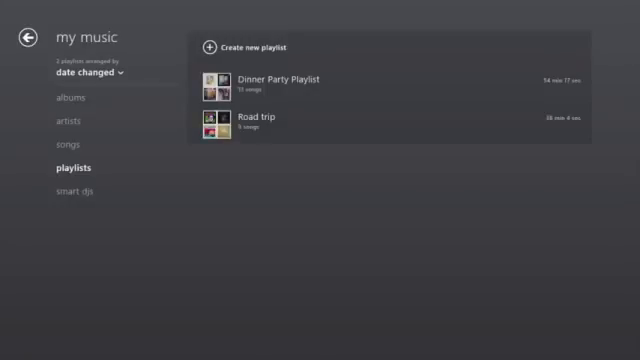
# Open the Road trip playlist and scroll its tracks (Ho Hey, Oh Love, Celebration)
pyautogui.click(264, 120)
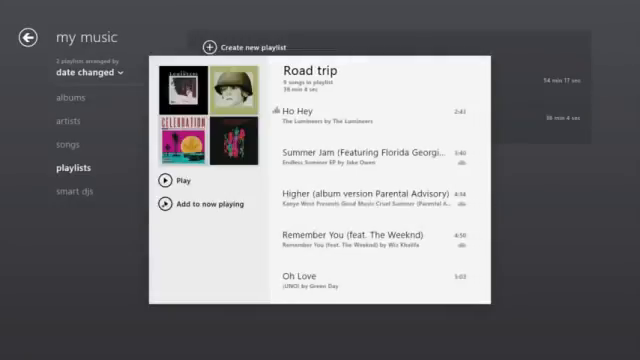
pyautogui.scroll(-3)
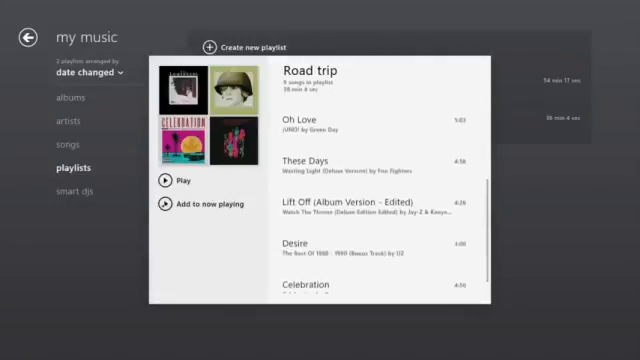